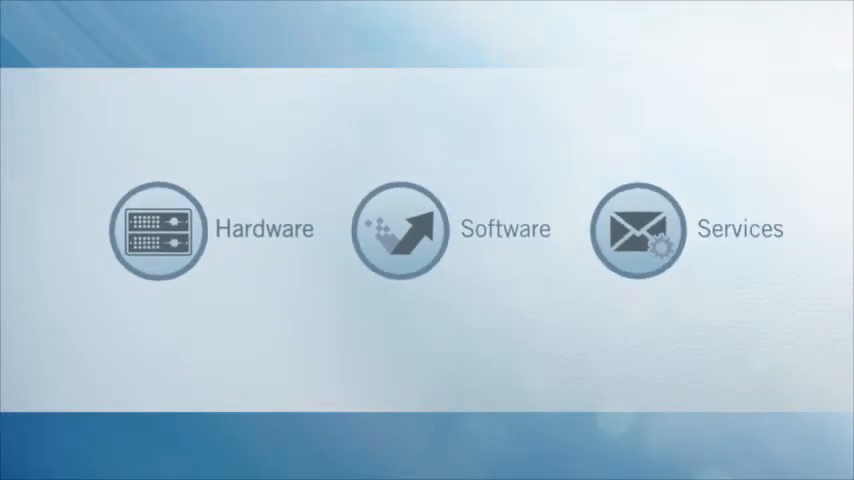
{"action": "left_click", "coordinate": [156, 228]}
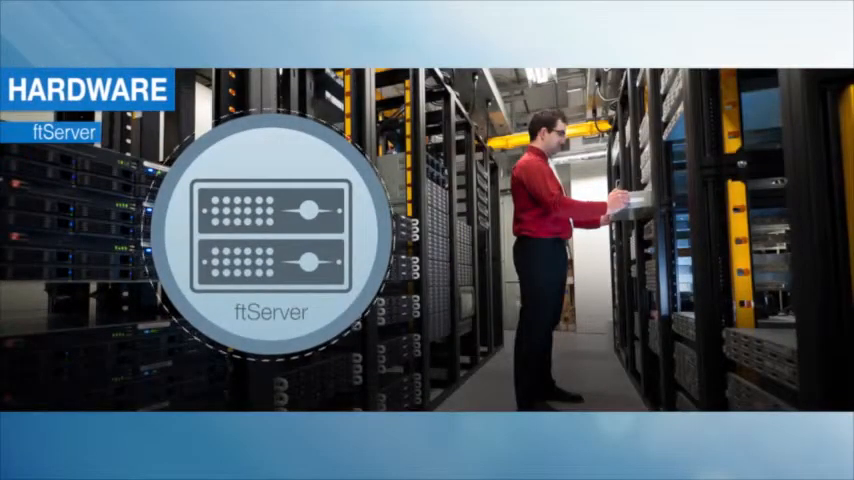